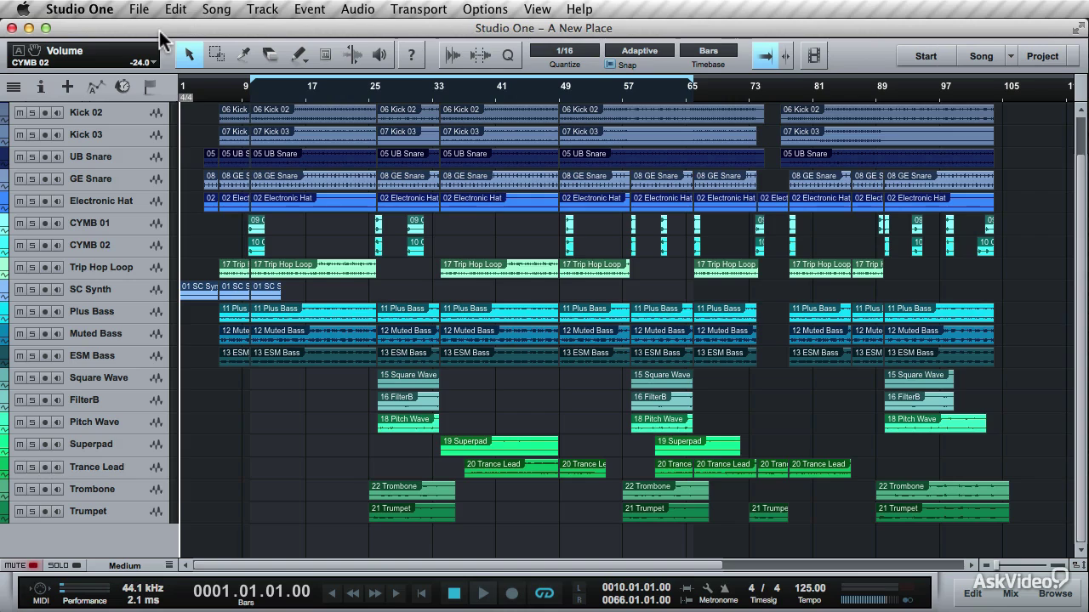
- Keep Digidesign Mbox 2 Pro as the audio device and compare 1024 and 64-sample block sizes
left_click(482, 593)
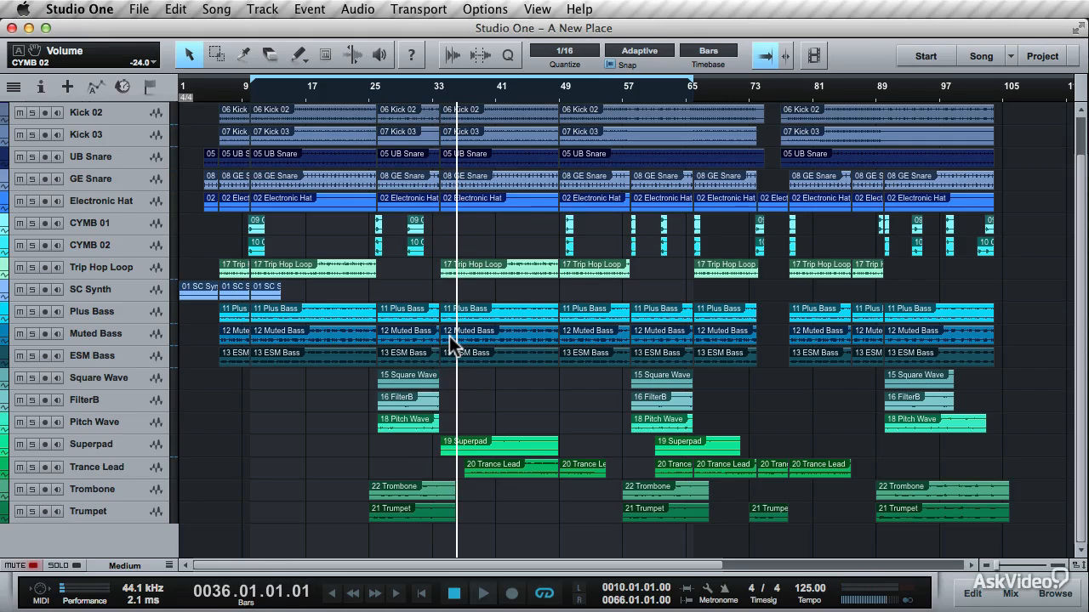
mouse_move(272, 22)
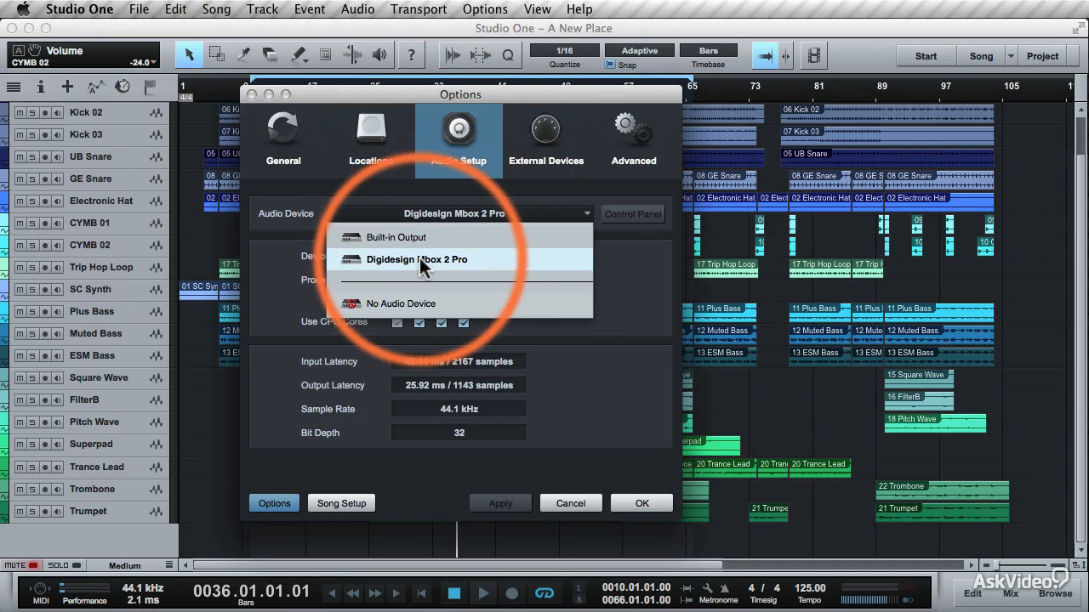
left_click(417, 259)
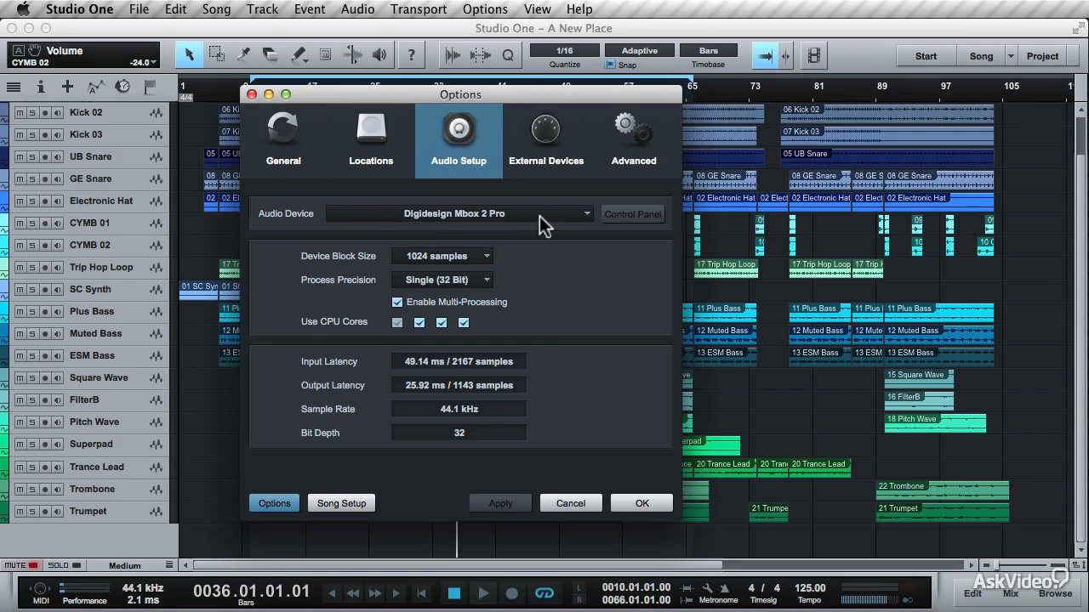
mouse_move(394, 249)
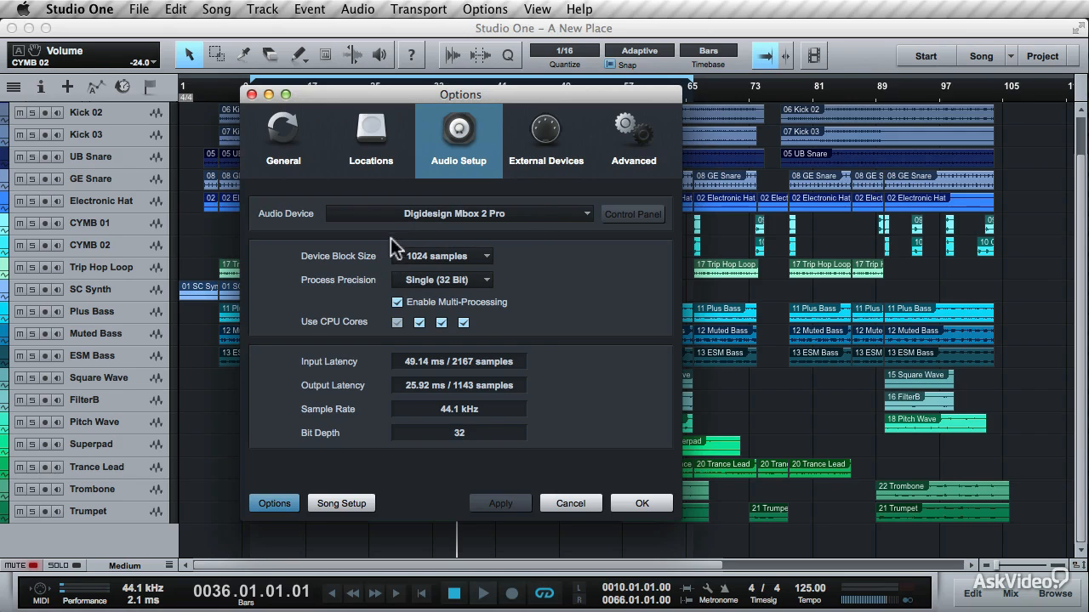
mouse_move(516, 258)
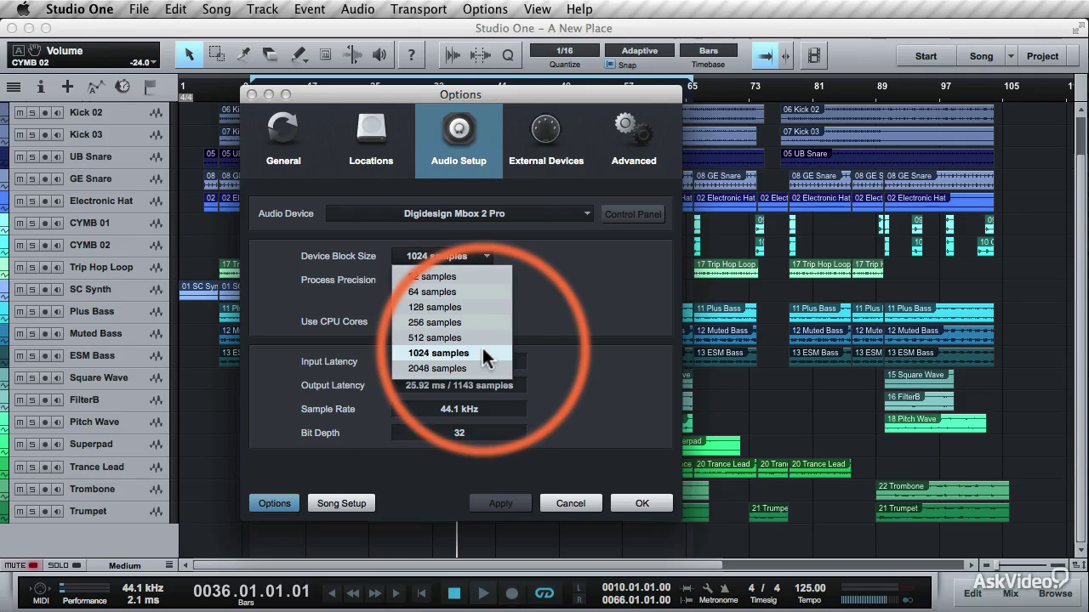
left_click(438, 352)
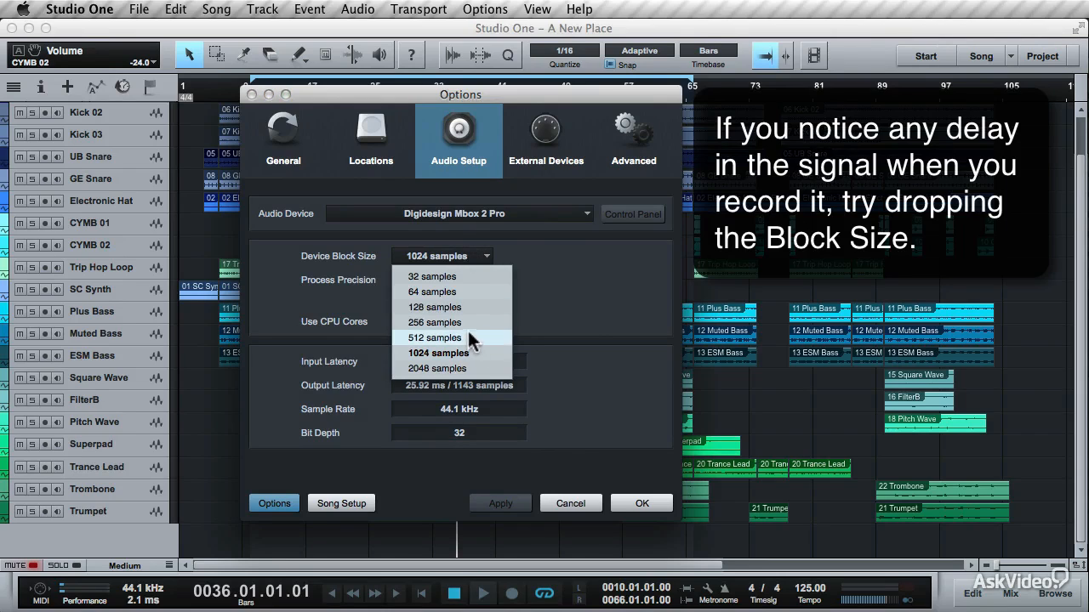
mouse_move(466, 313)
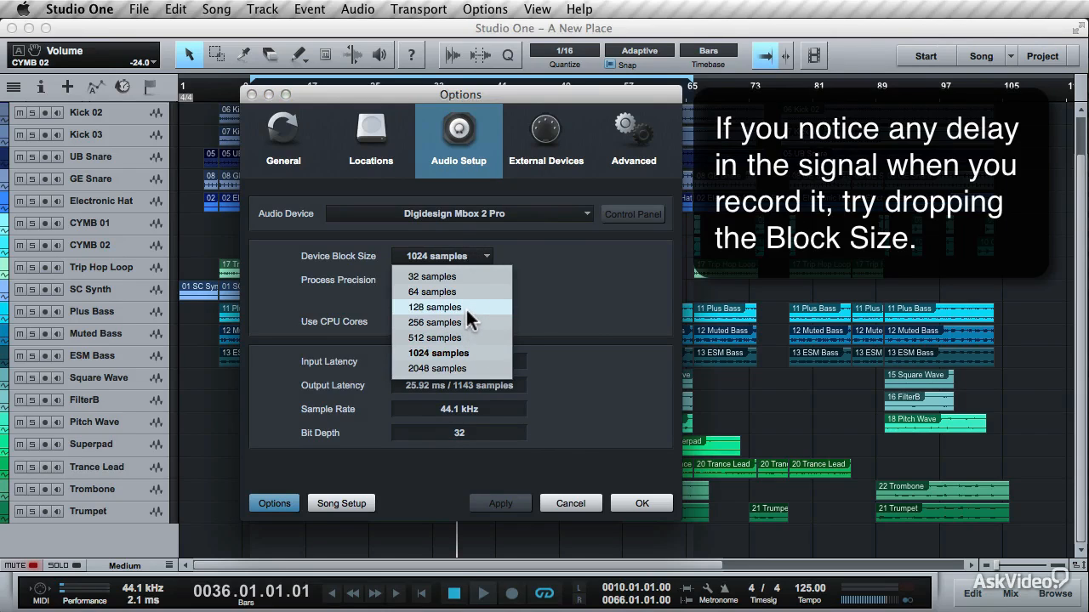
left_click(438, 353)
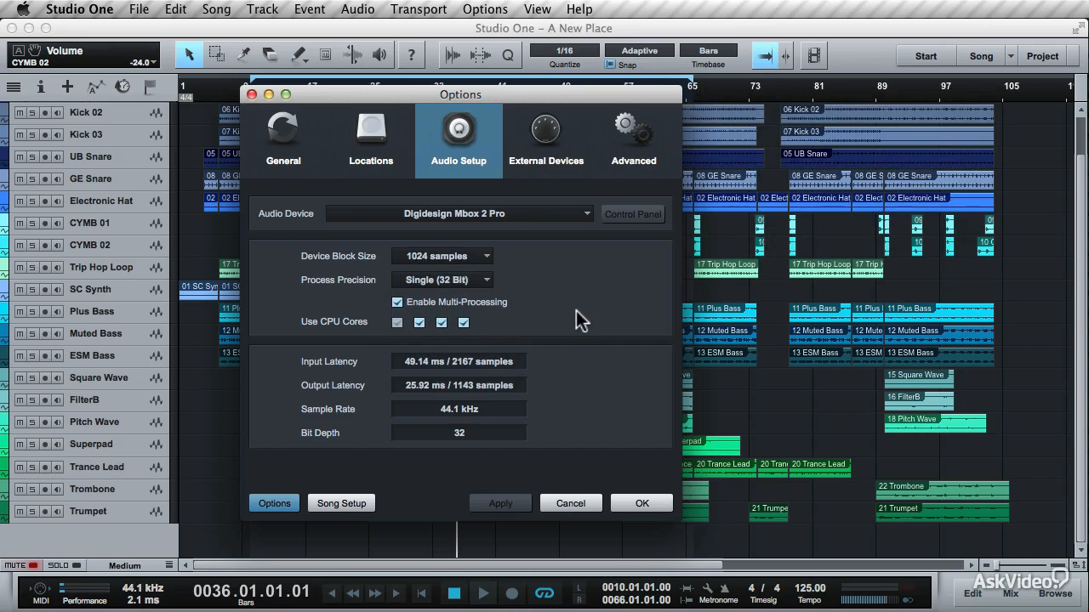
mouse_move(417, 353)
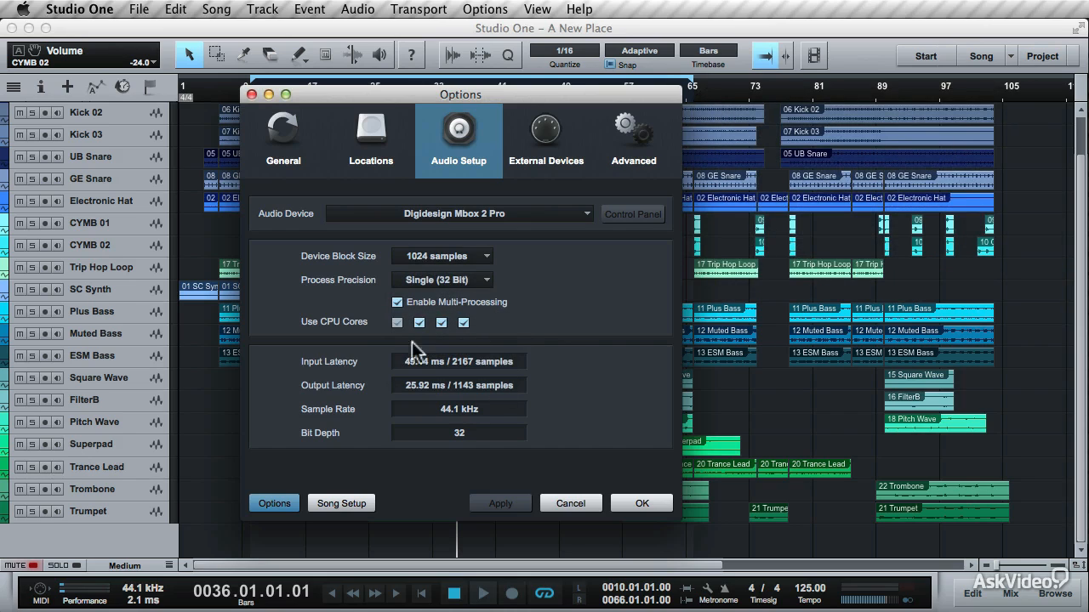
mouse_move(485, 378)
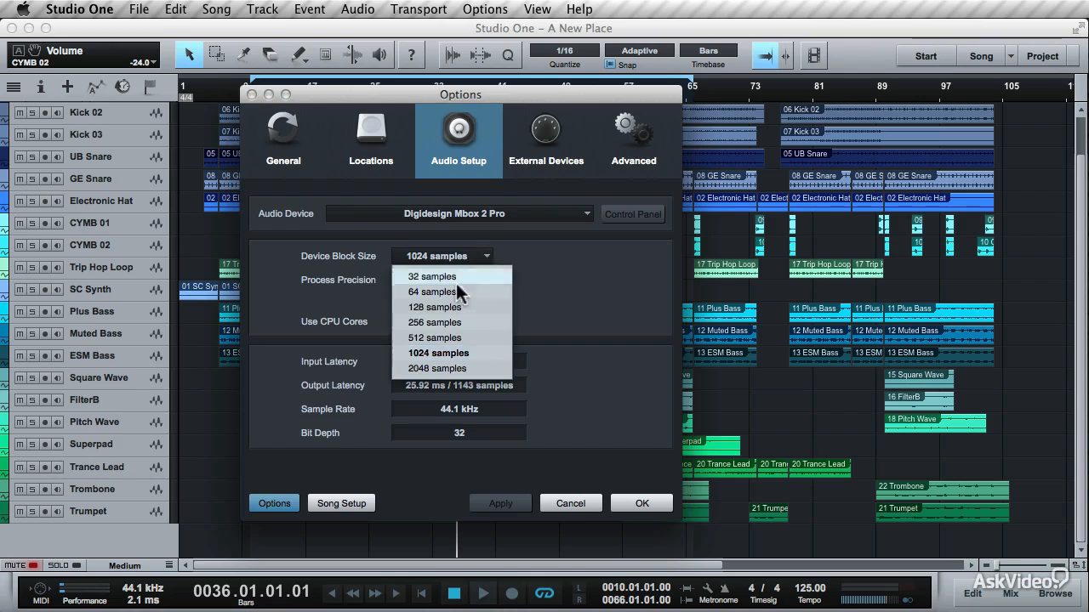
left_click(431, 292)
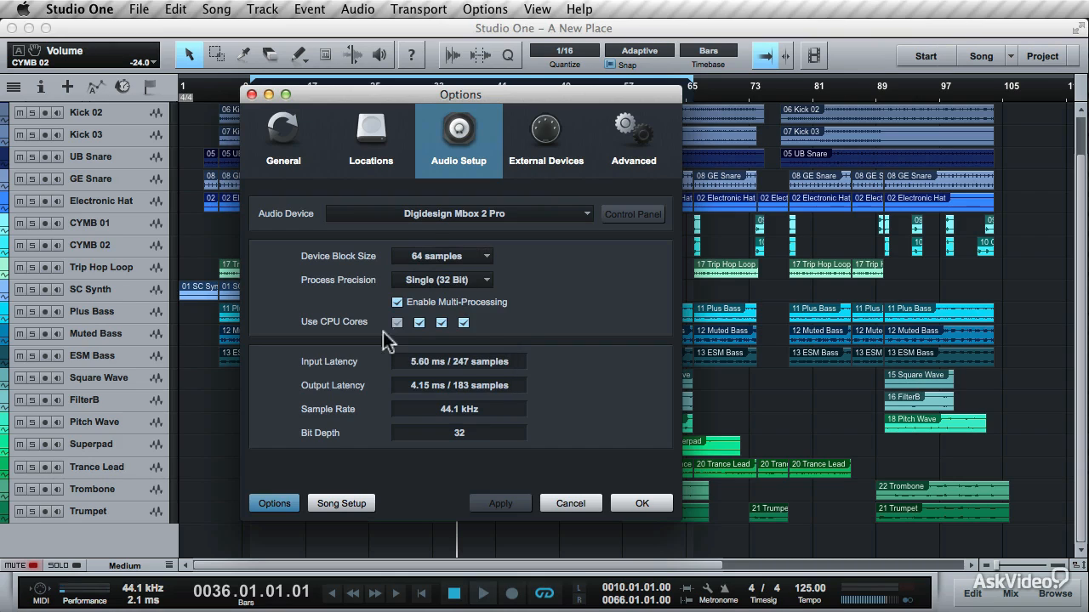
mouse_move(498, 377)
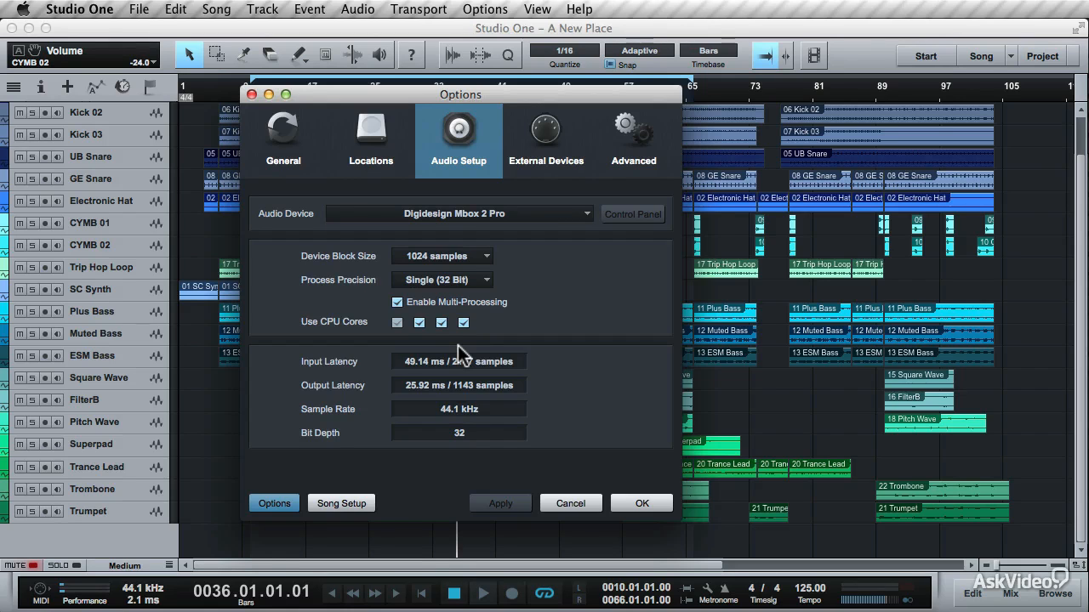
left_click(340, 502)
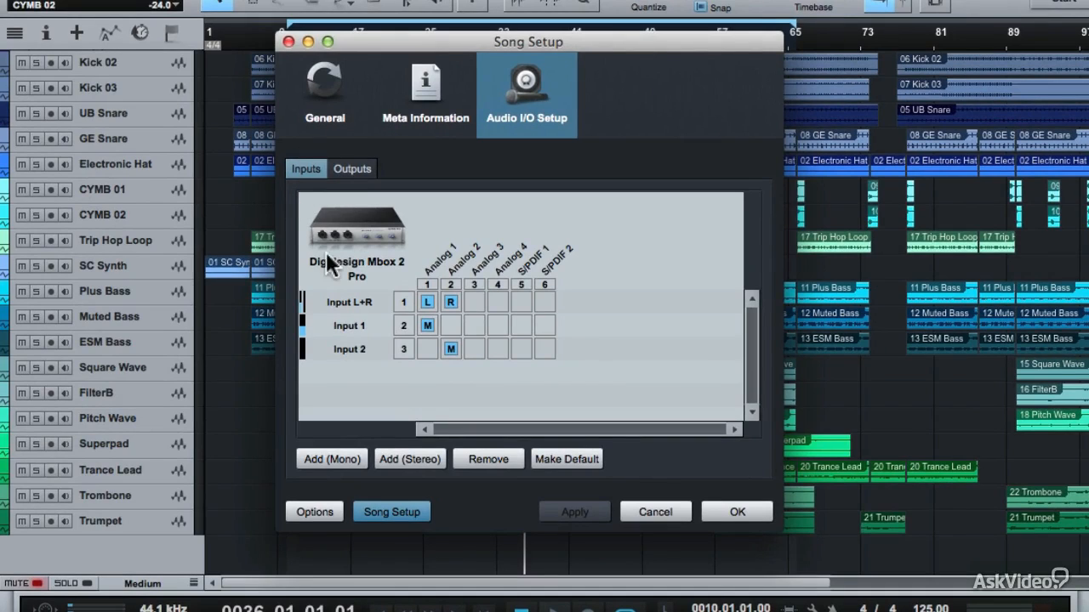
mouse_move(413, 277)
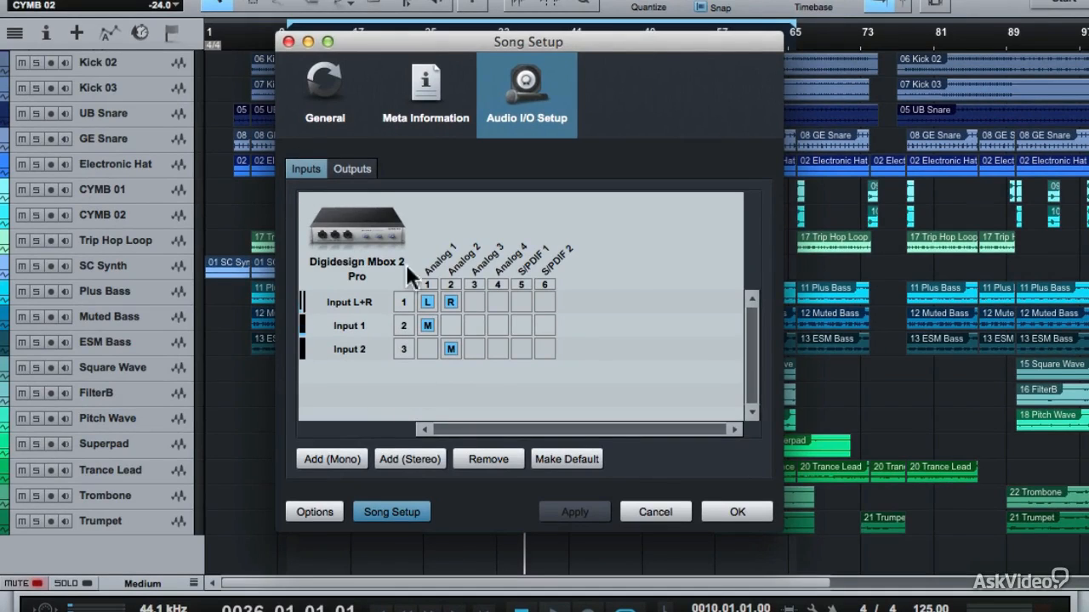
- View the Main, Headphones and Extra Monitors stereo outputs, then return to the inputs list
left_click(352, 169)
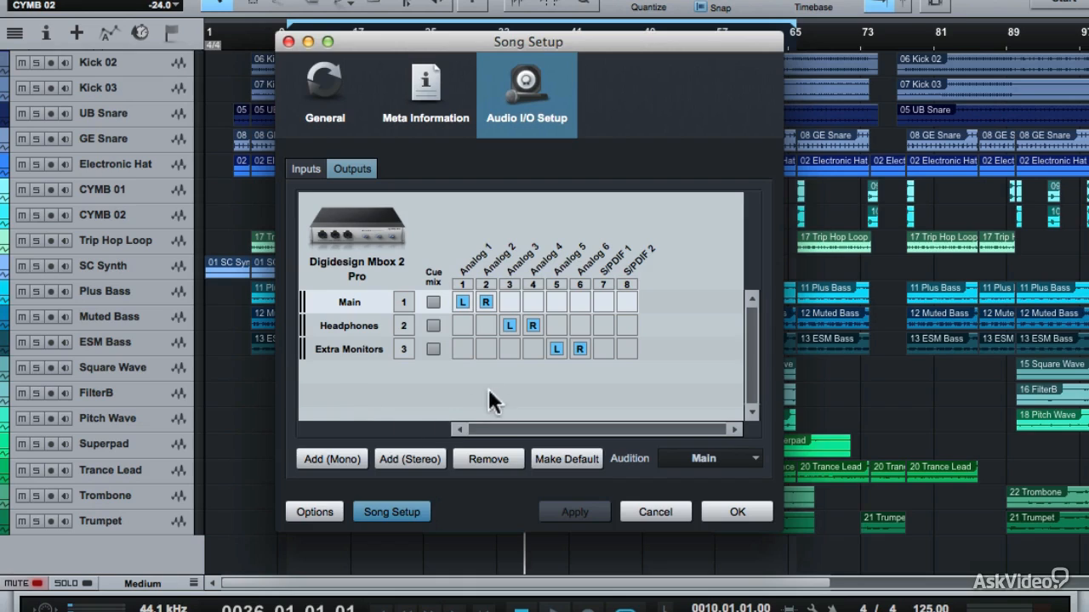
left_click(306, 169)
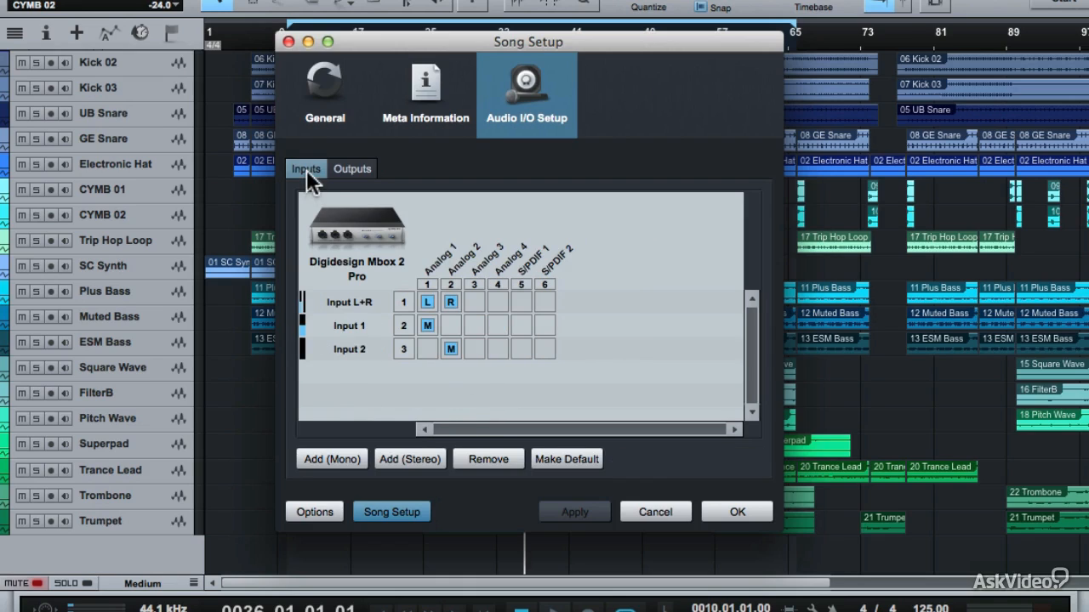
mouse_move(370, 325)
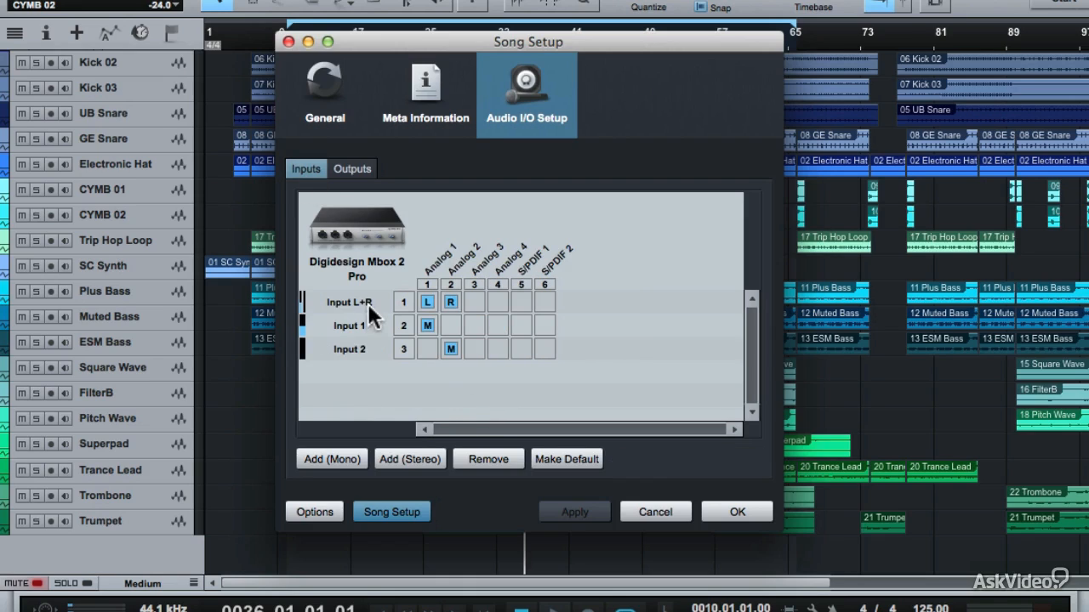
mouse_move(356, 303)
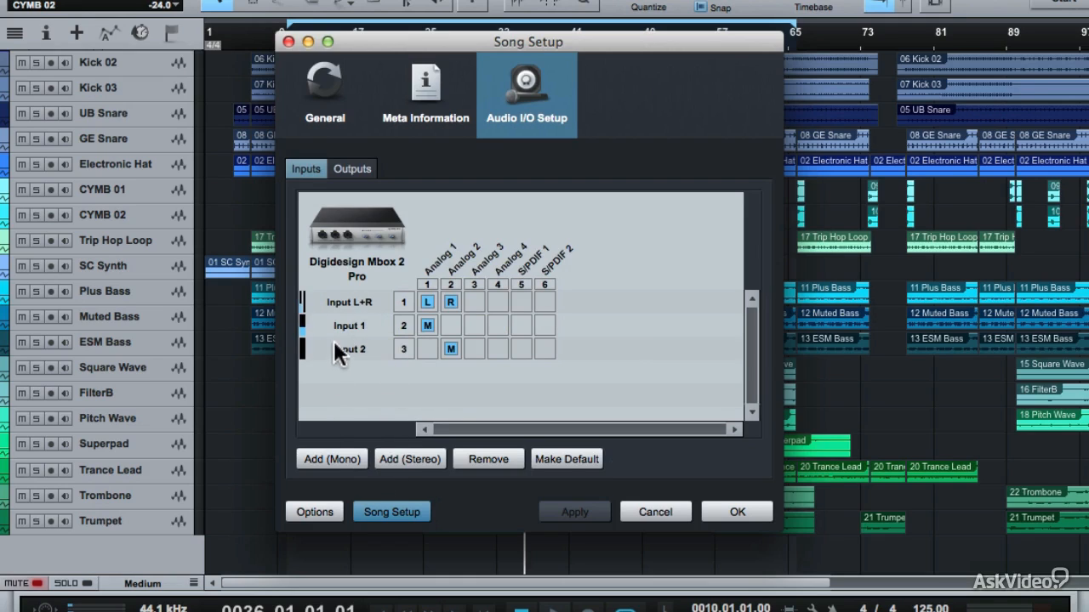
mouse_move(347, 342)
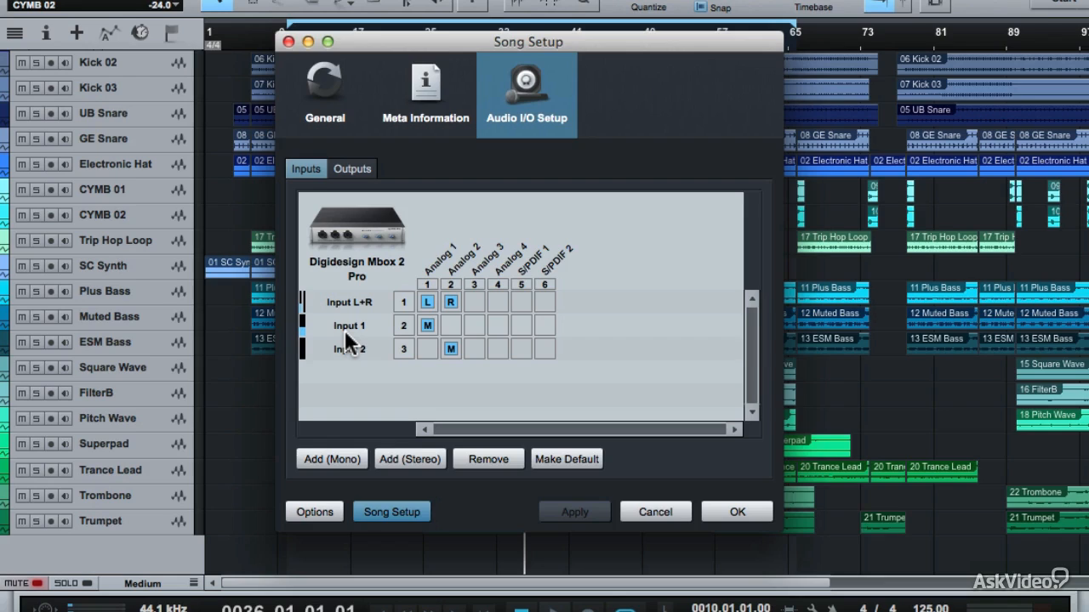
mouse_move(348, 326)
type("SM")
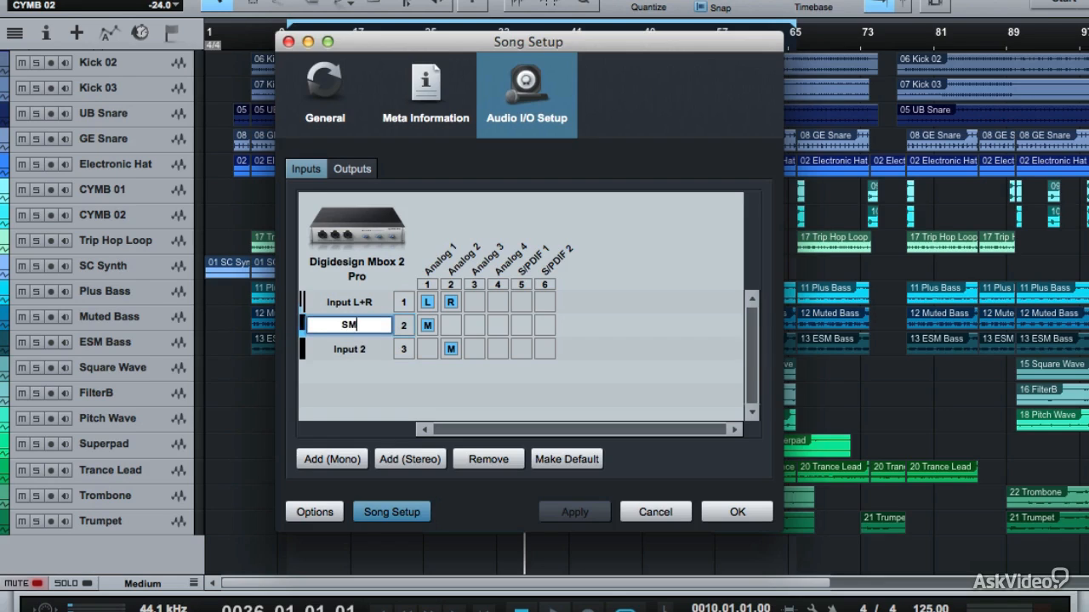
- Rename the mono inputs to 'SM 57' and 'Condensor', then revert them to Input 1 and Input 2
type("57")
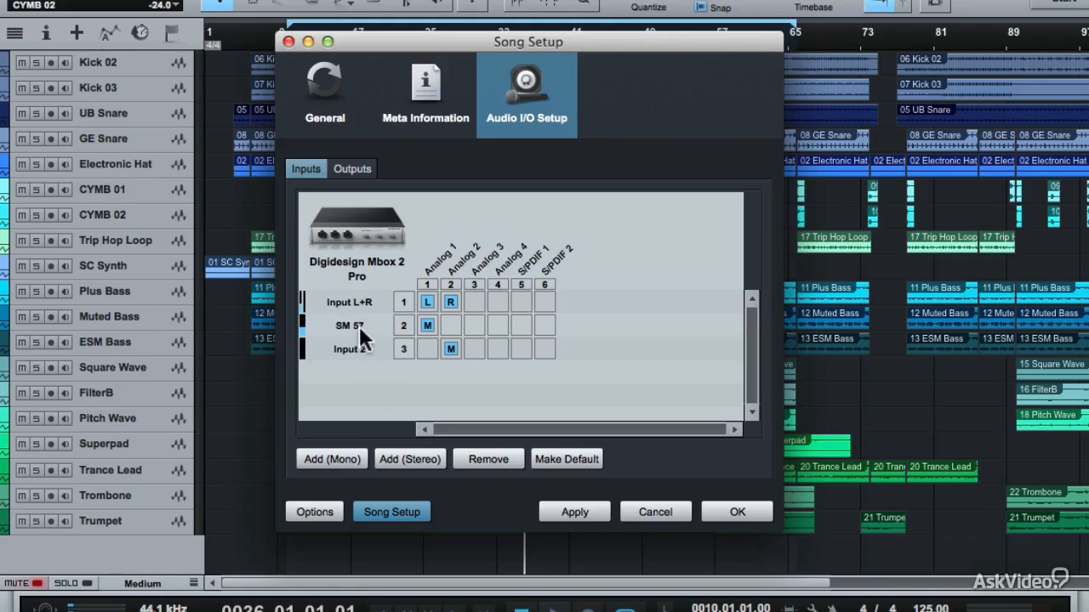
mouse_move(411, 360)
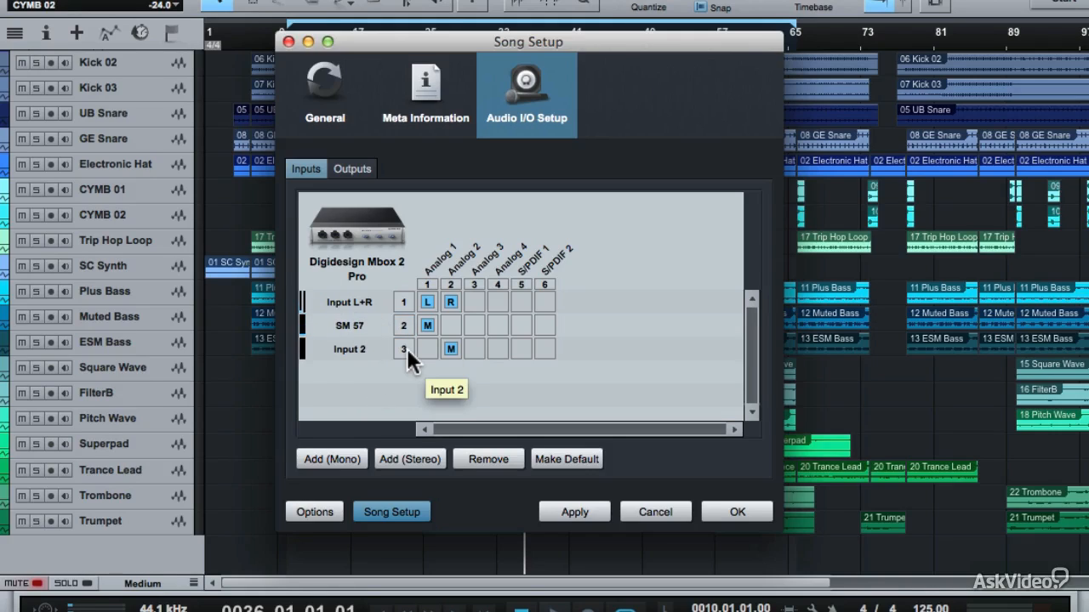
left_click(348, 348)
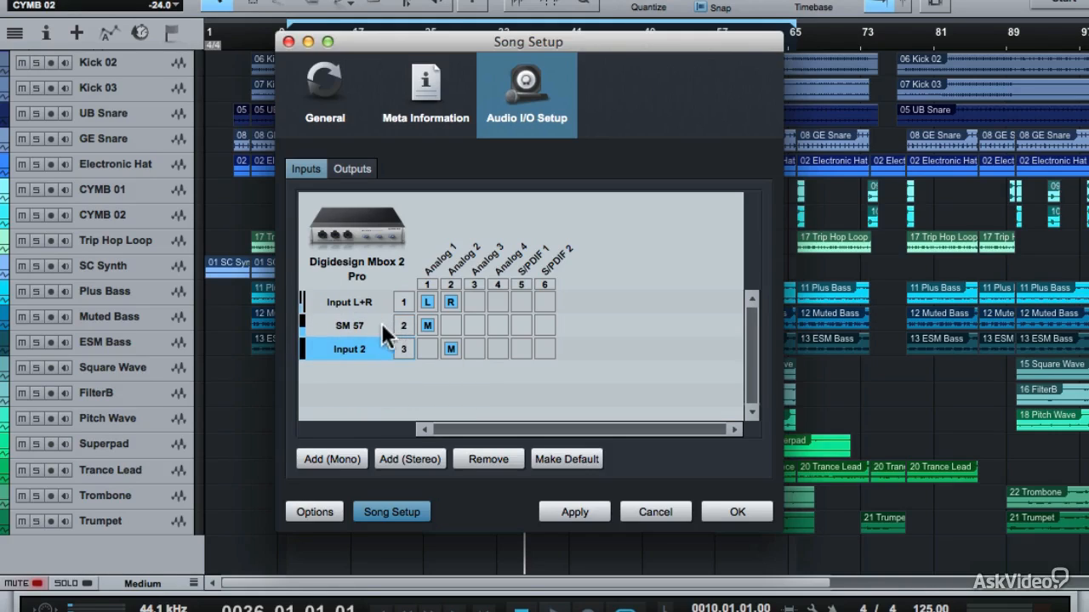
mouse_move(392, 352)
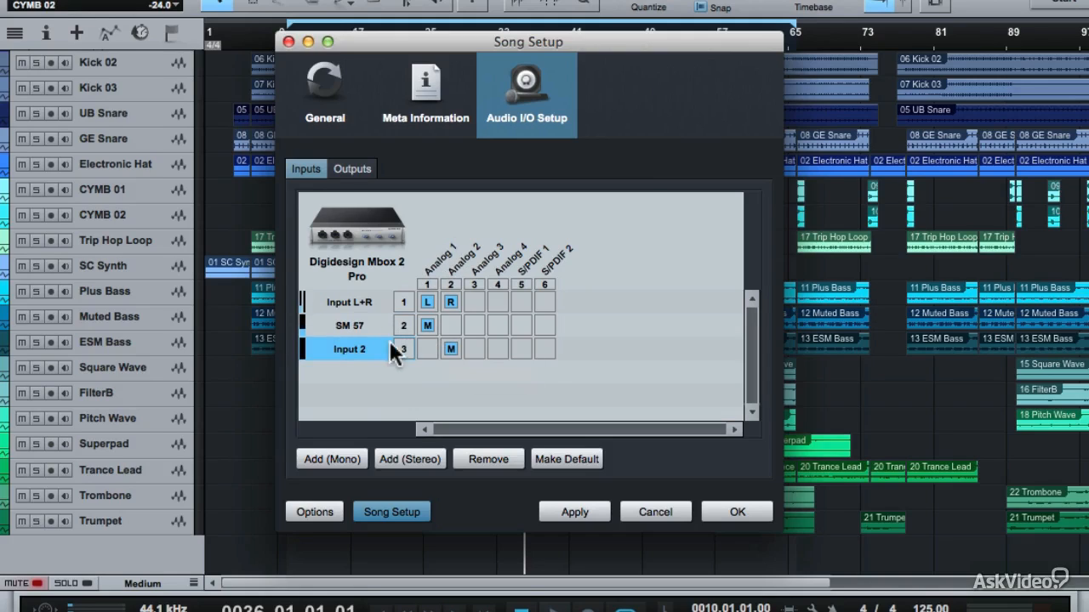
double_click(348, 349)
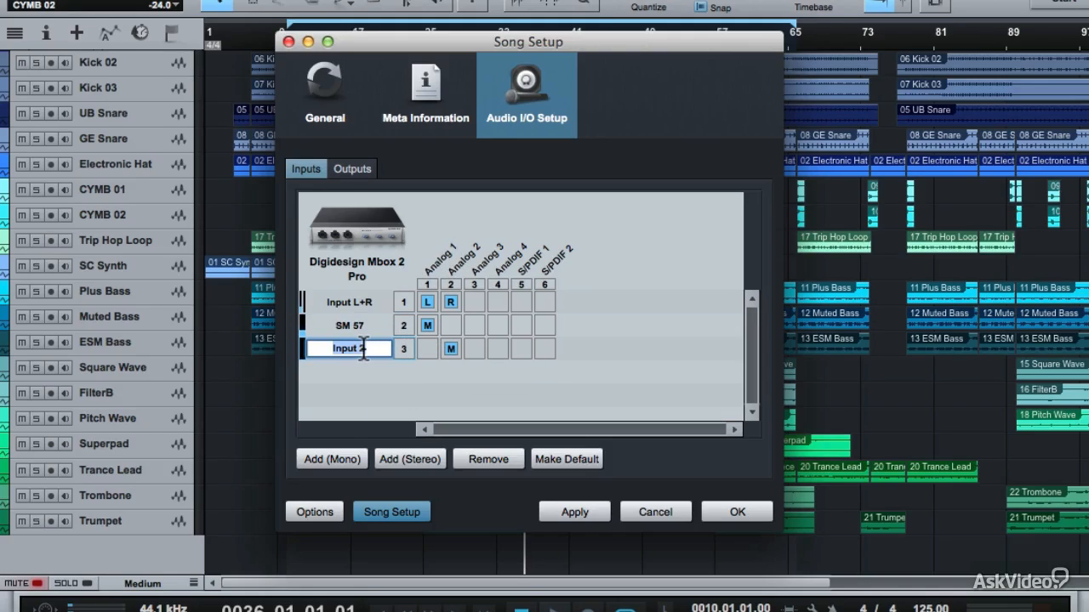
type("Condensor")
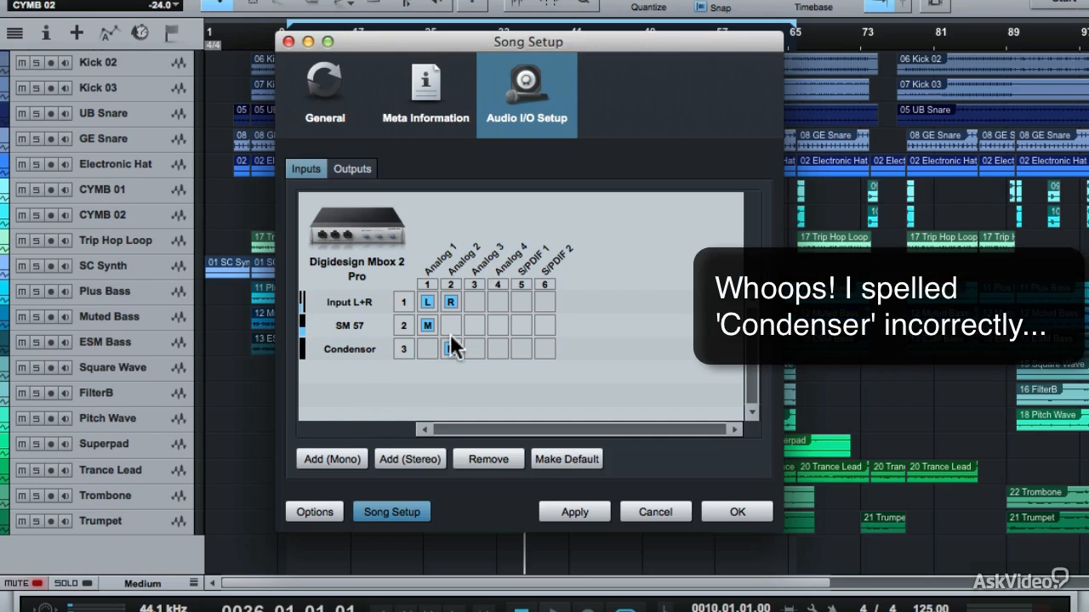
left_click(450, 349)
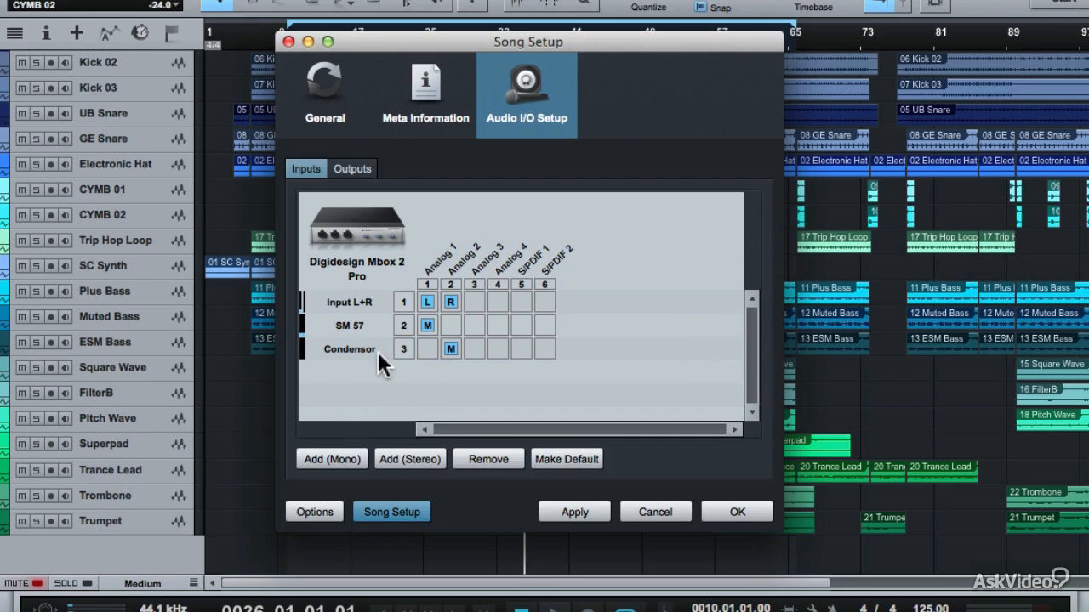
double_click(349, 325)
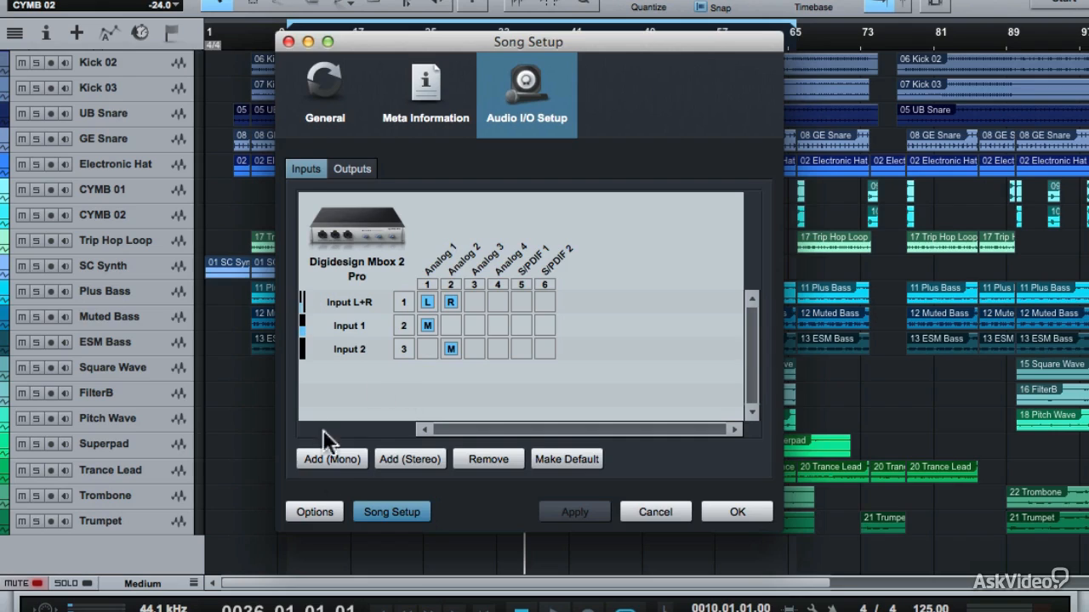
mouse_move(410, 459)
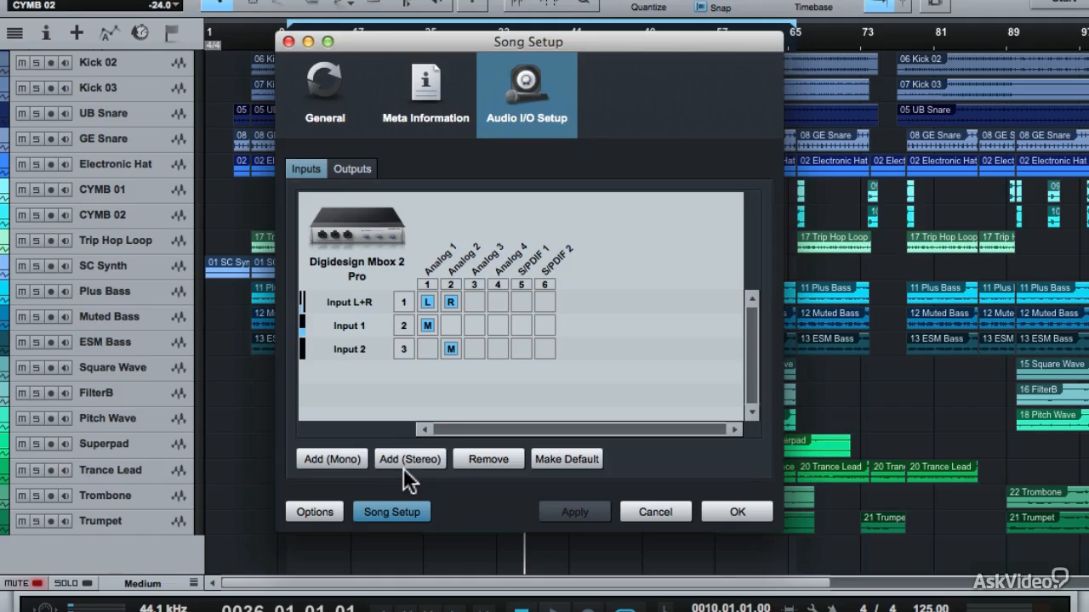
- Recheck the Main, Headphones and Extra Monitors outputs on Analog pairs and close Song Setup
left_click(352, 168)
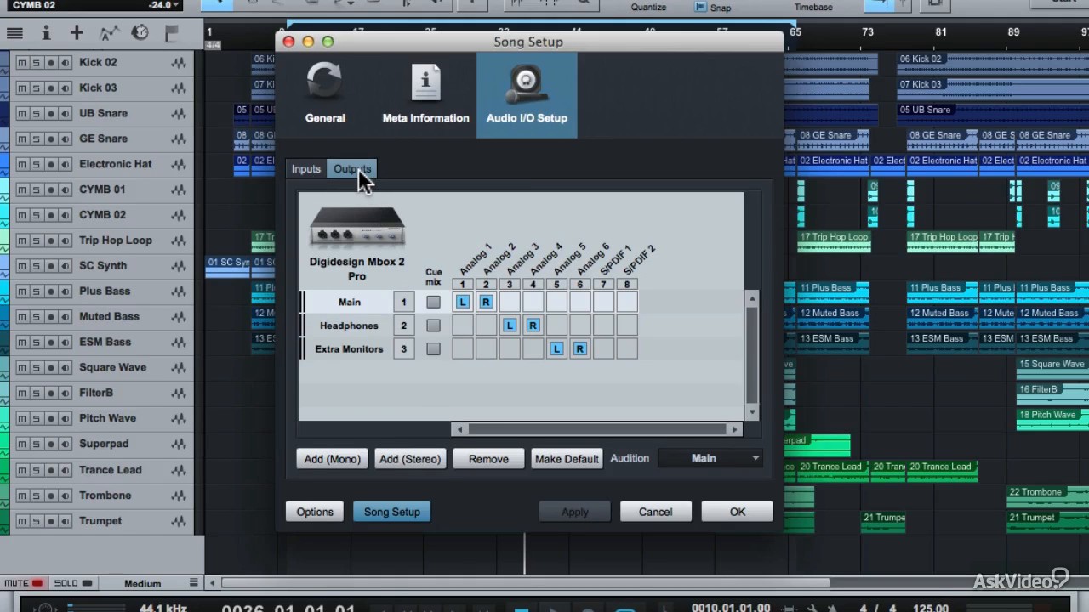
mouse_move(473, 302)
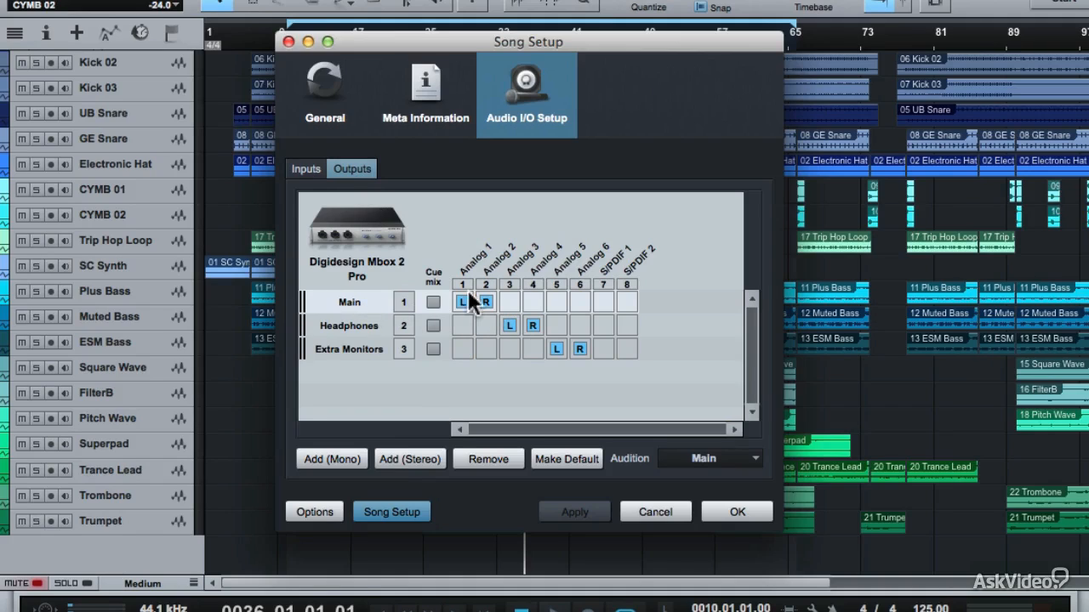
mouse_move(506, 246)
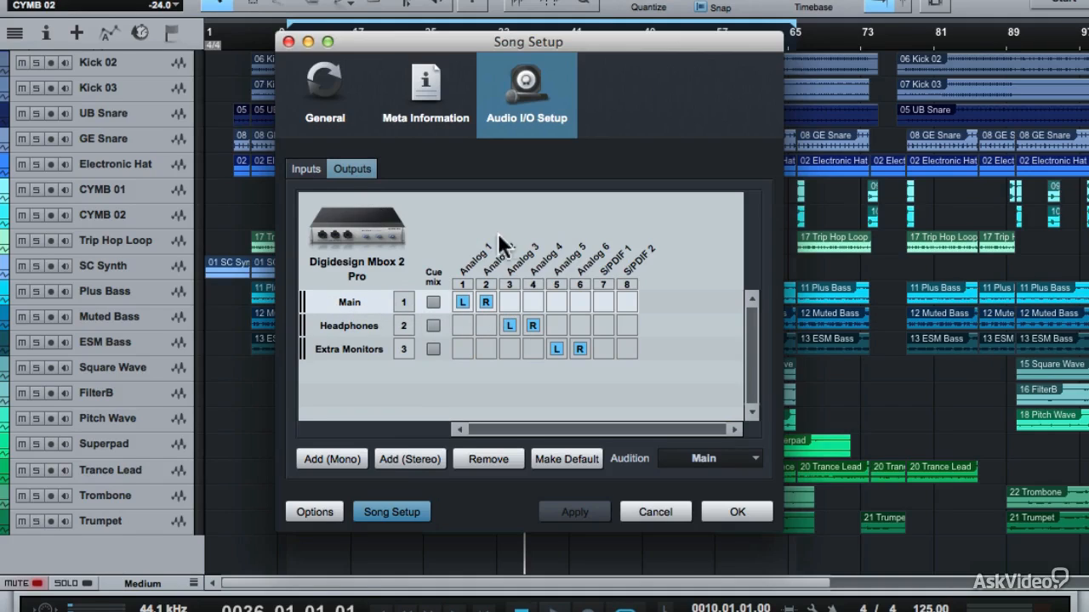
mouse_move(340, 340)
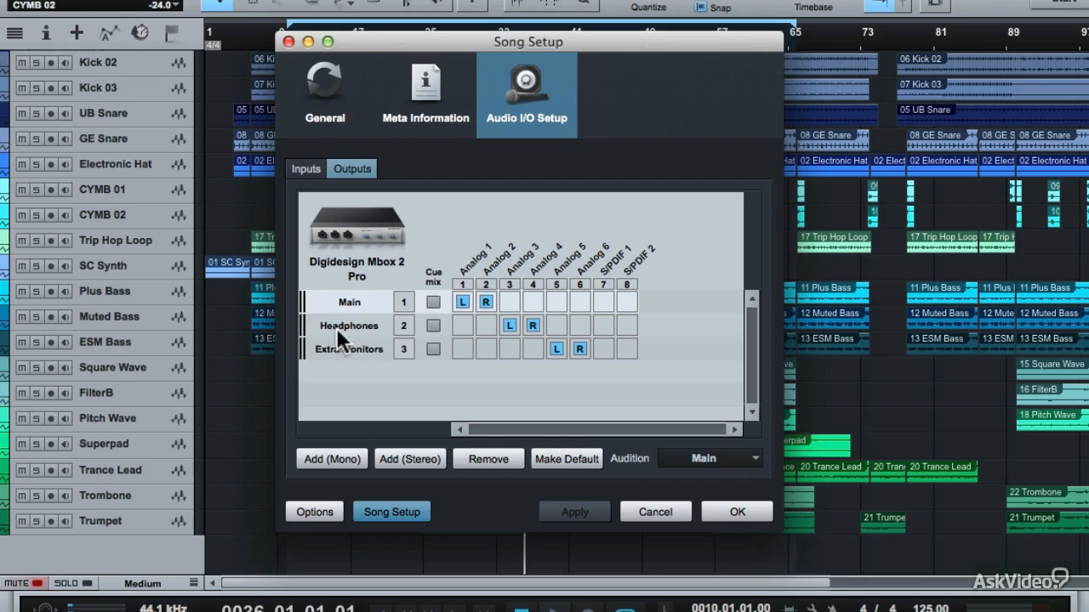
mouse_move(536, 340)
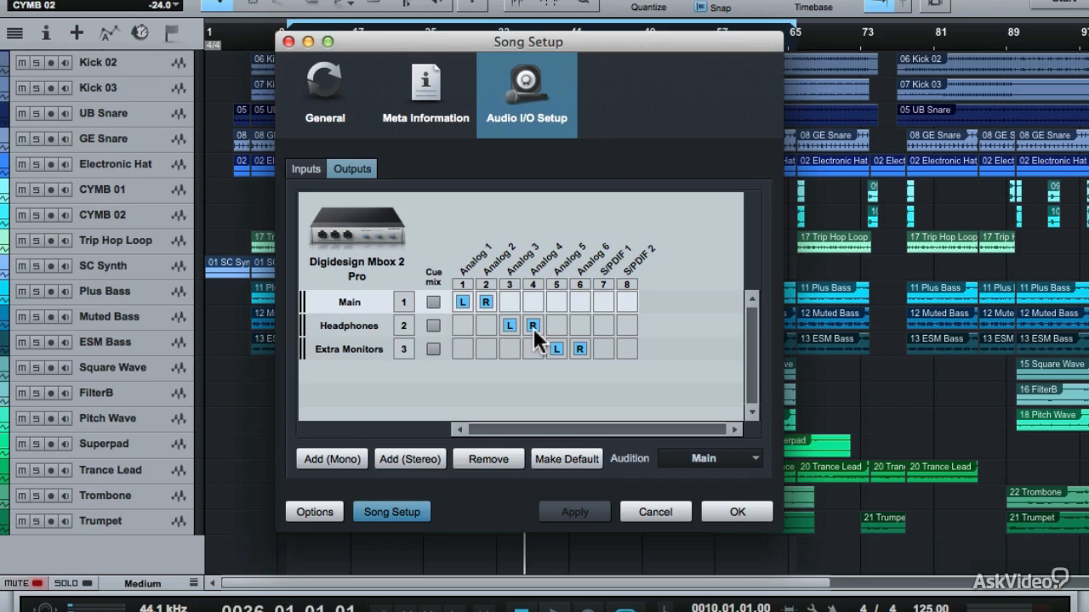
mouse_move(578, 268)
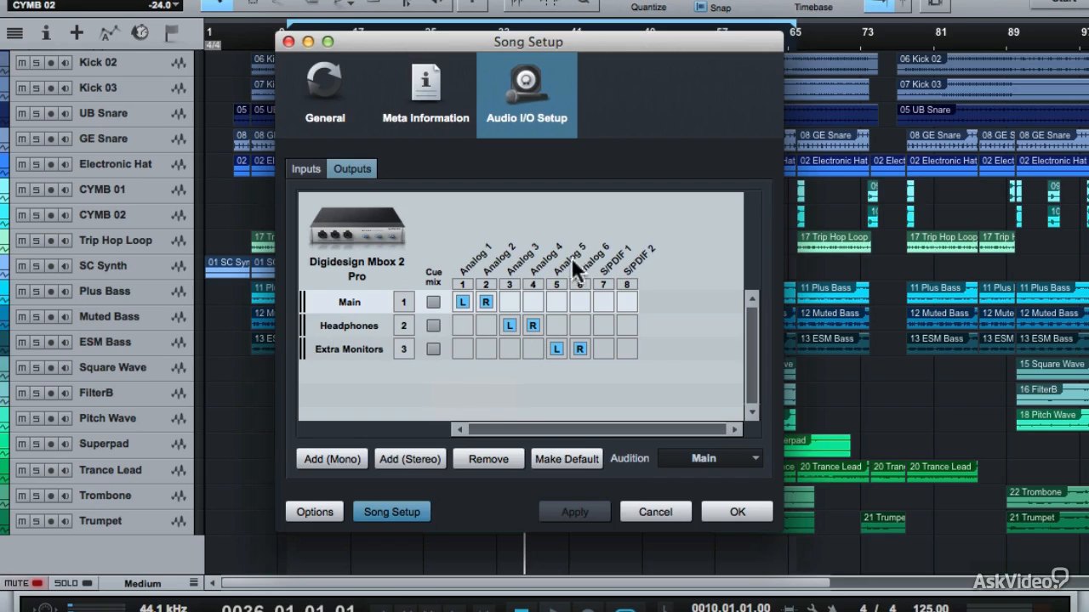
mouse_move(323, 361)
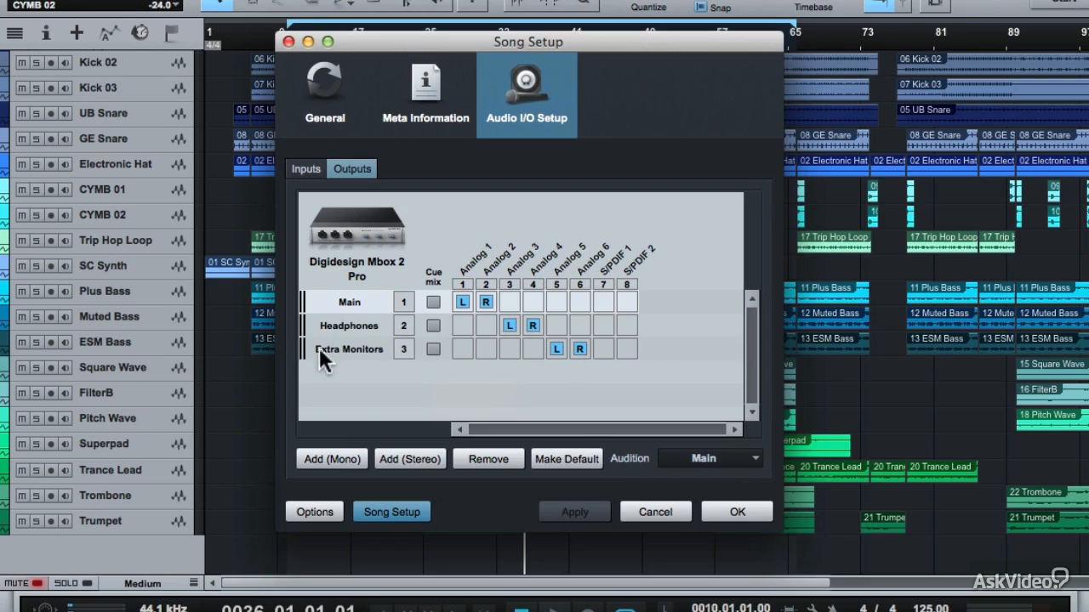
mouse_move(591, 367)
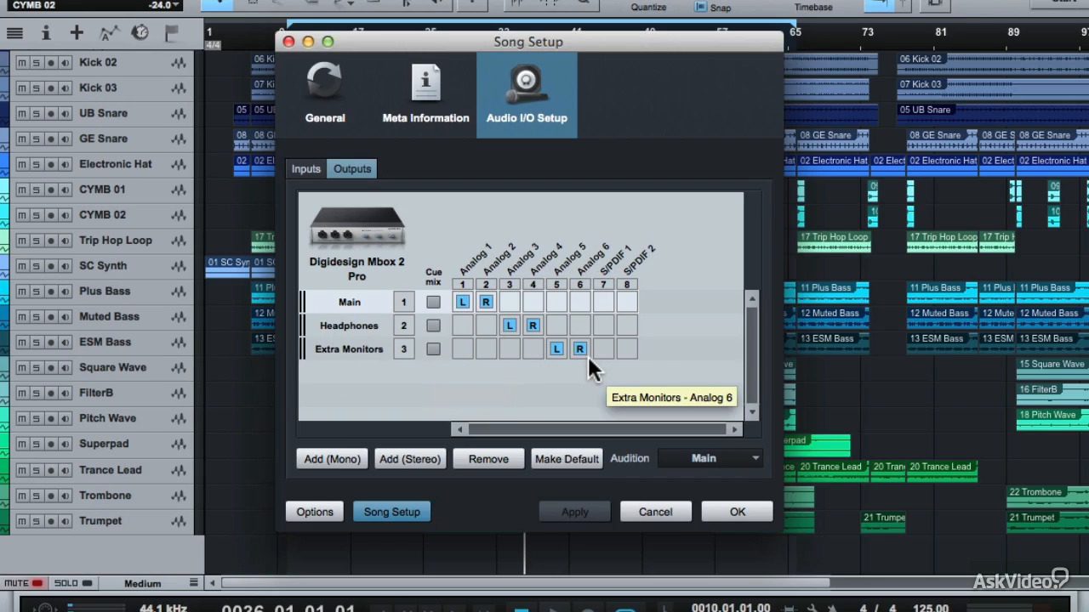
mouse_move(611, 316)
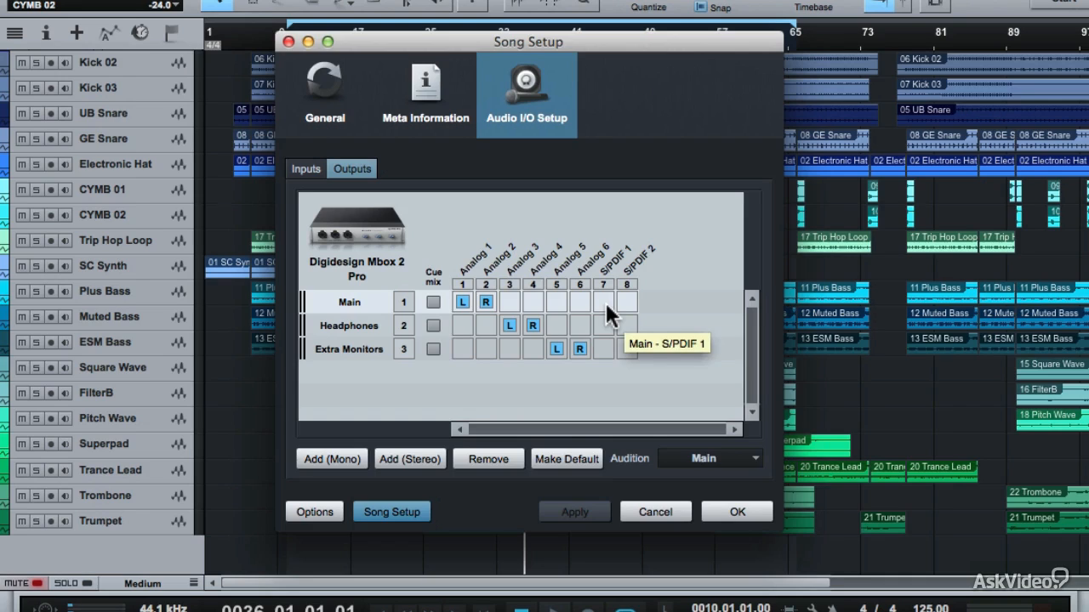
mouse_move(344, 309)
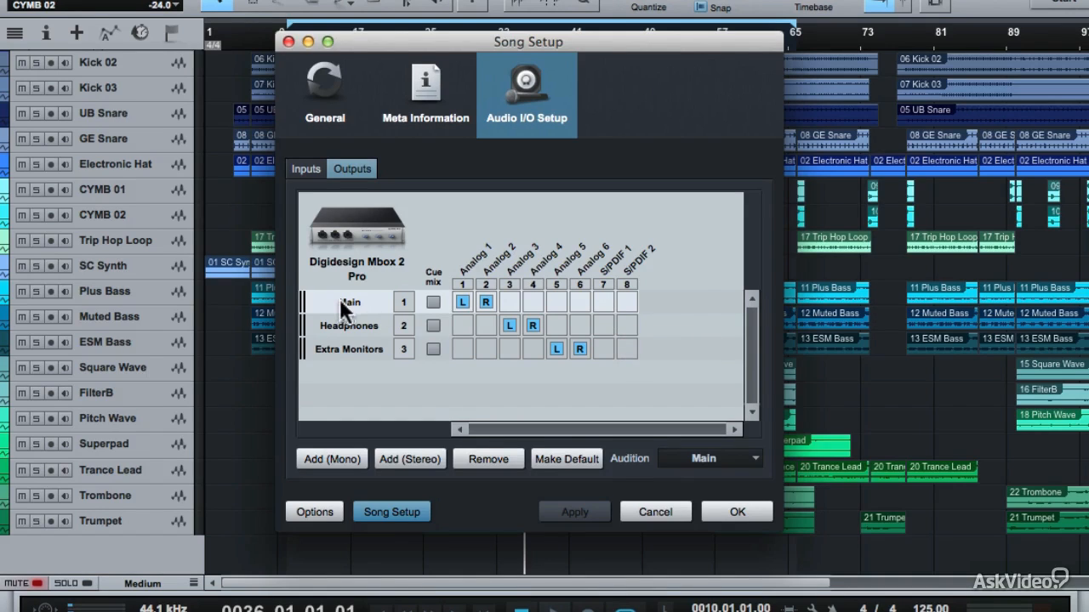
mouse_move(348, 309)
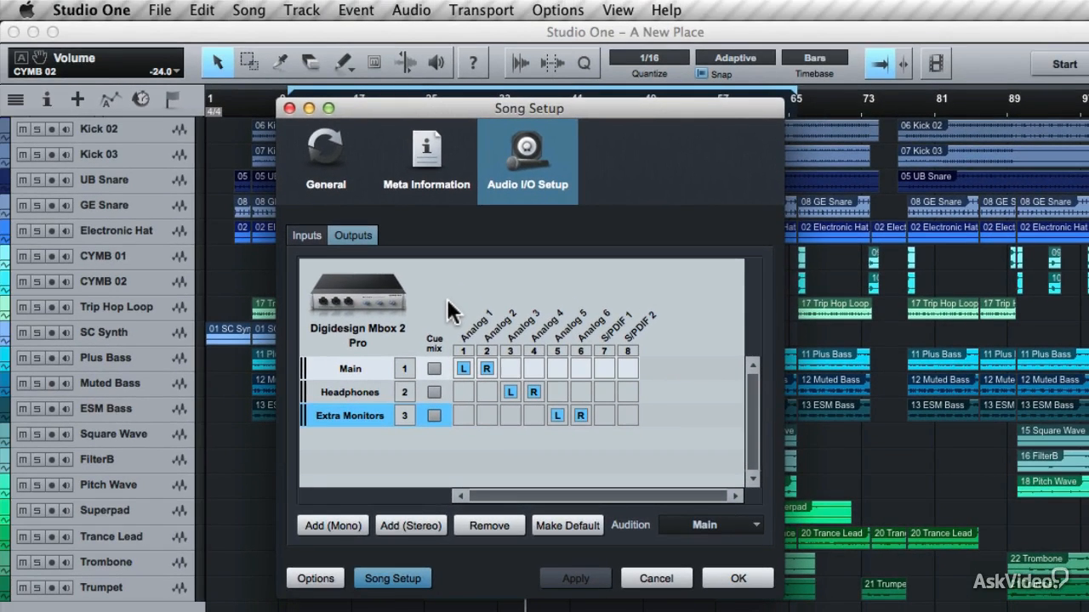
mouse_move(292, 119)
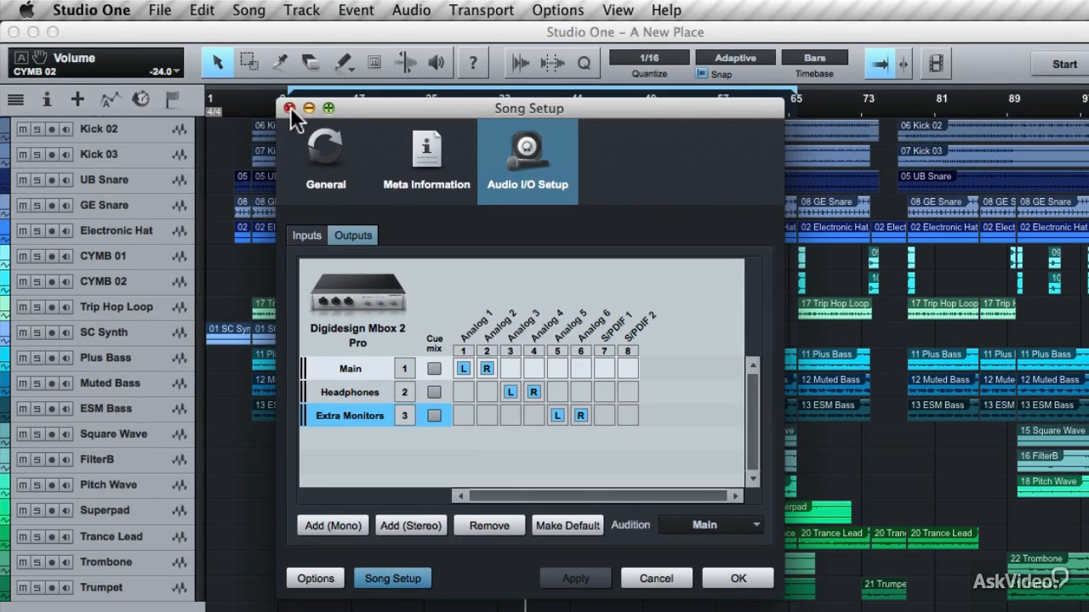
left_click(289, 108)
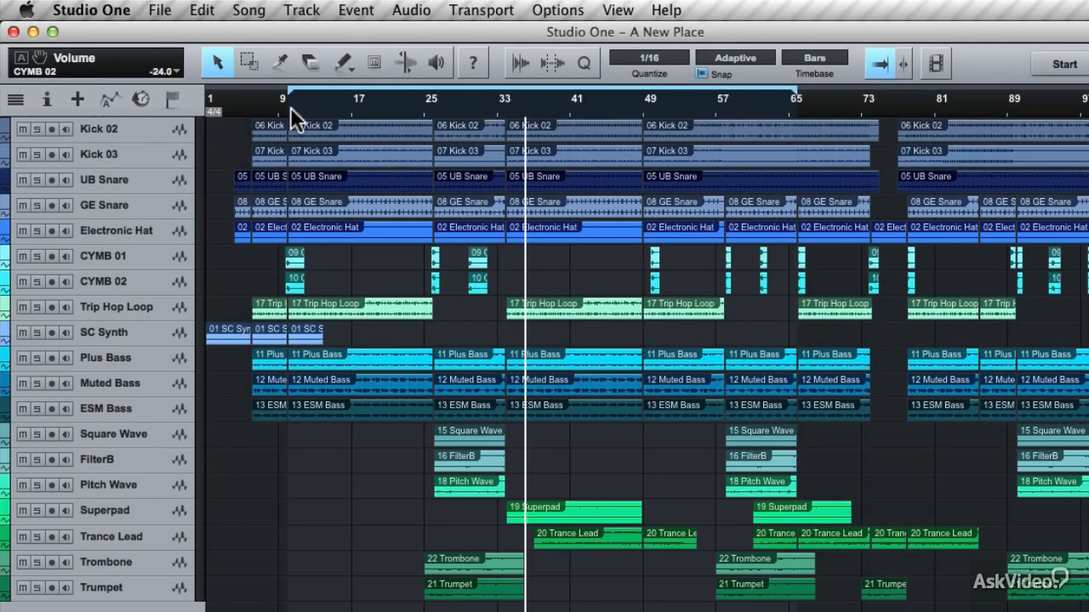